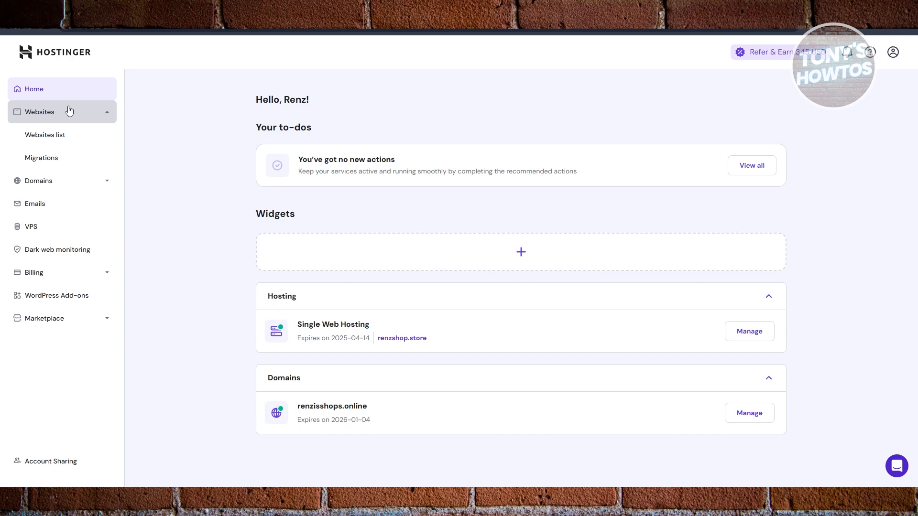
pyautogui.moveTo(45, 135)
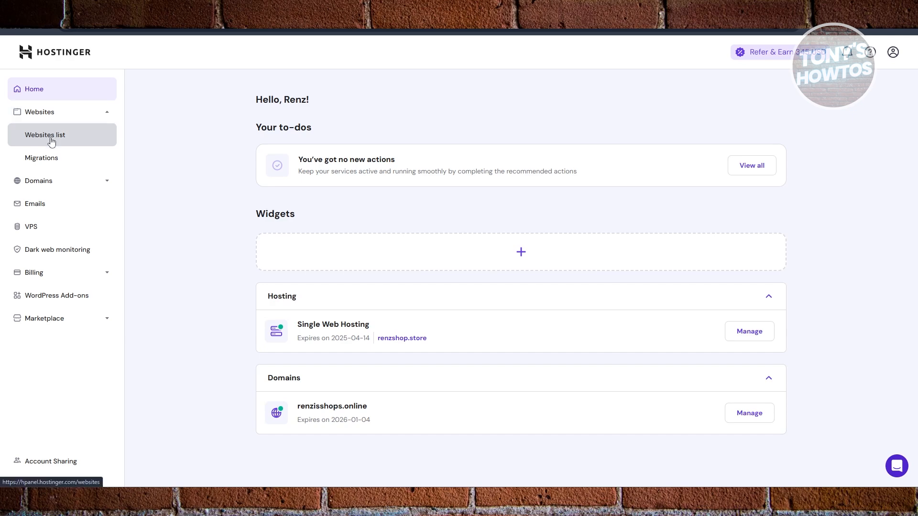
# Open the Websites list showing renzshop.store under Single Web Hosting.
pyautogui.click(45, 135)
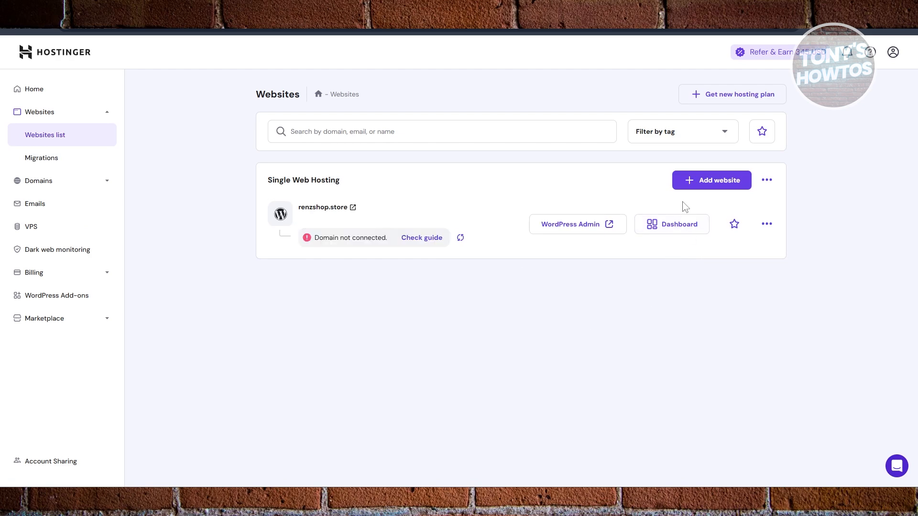
# Open the renzshop.store dashboard and expand its Domains section in the sidebar.
pyautogui.click(671, 224)
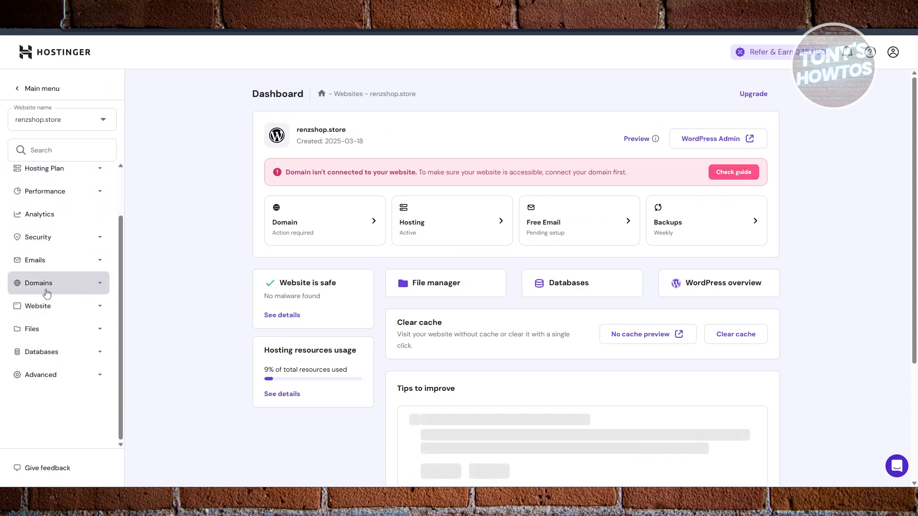
pyautogui.click(38, 283)
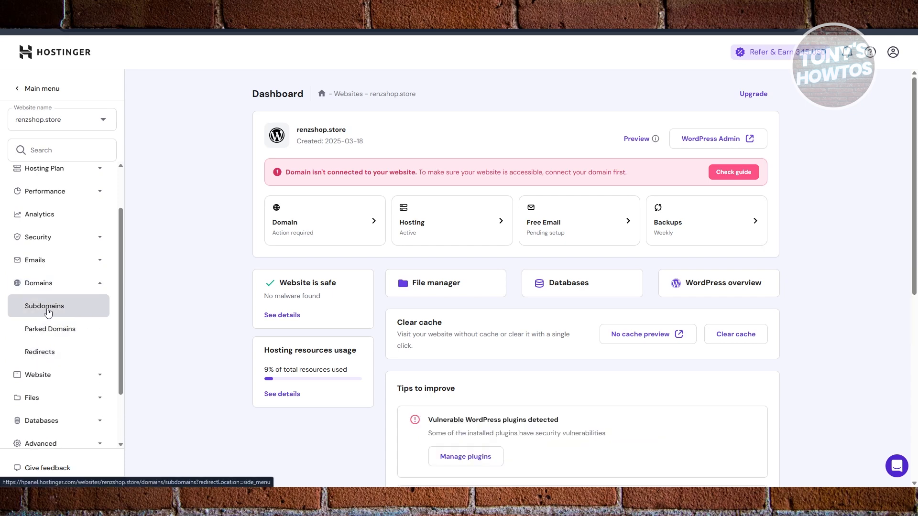
# Go to Subdomains for renzshop.store and enter 'shoes' as the new subdomain name.
pyautogui.click(44, 305)
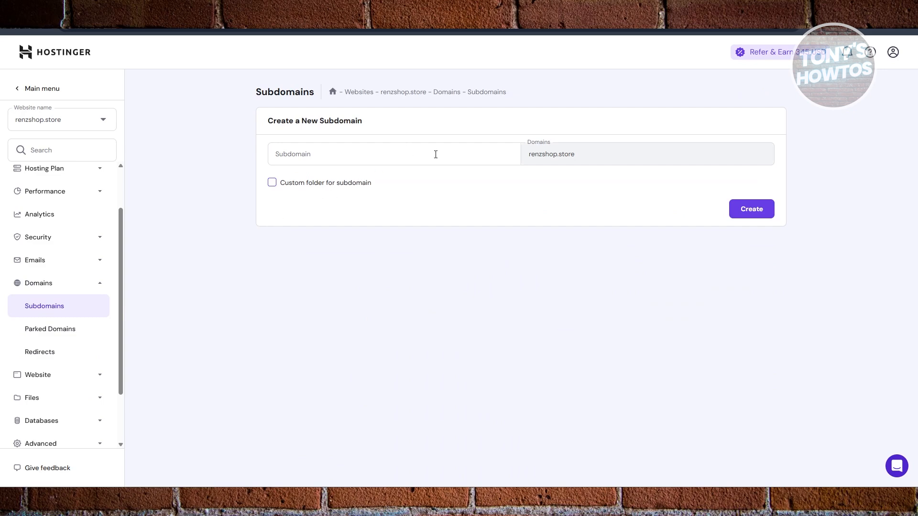
pyautogui.moveTo(346, 159)
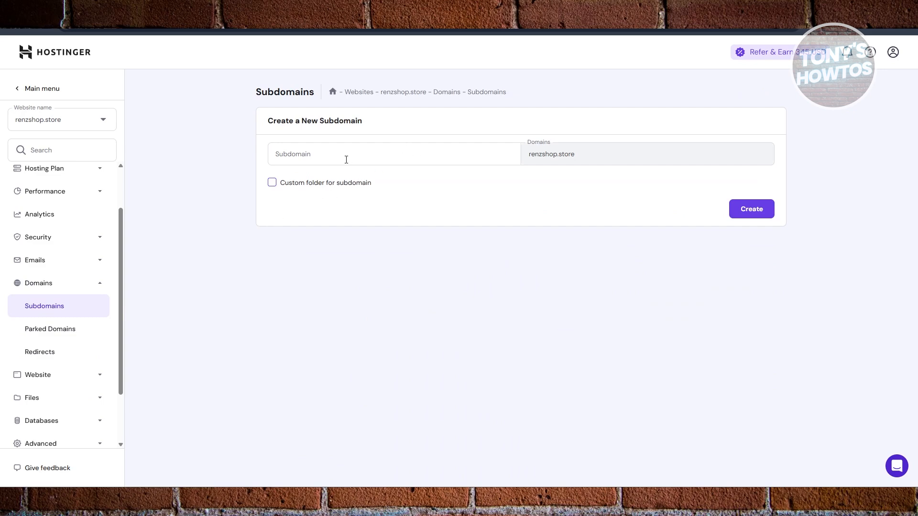
pyautogui.click(394, 154)
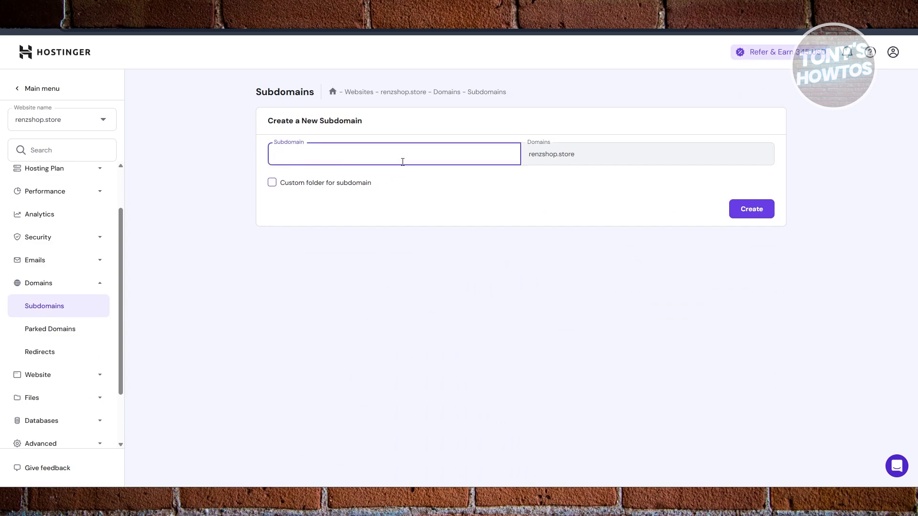
pyautogui.write('SHO')
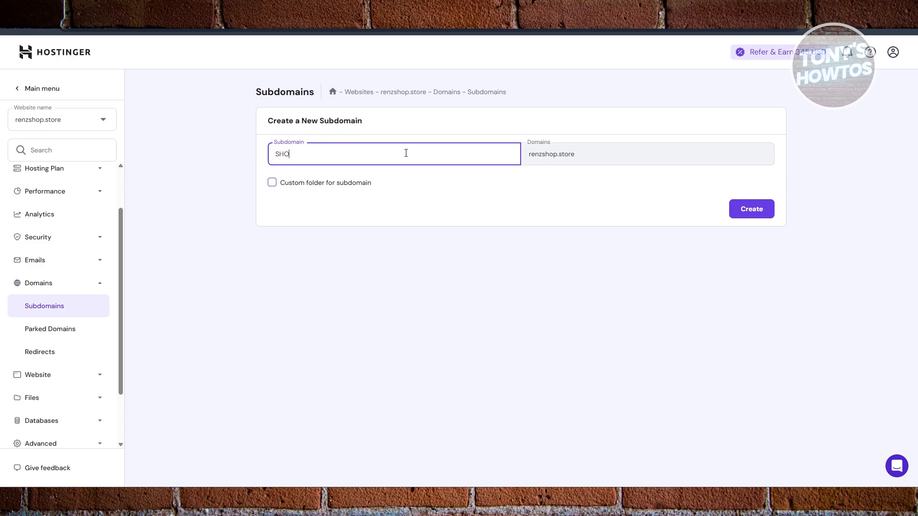
pyautogui.press('F12')
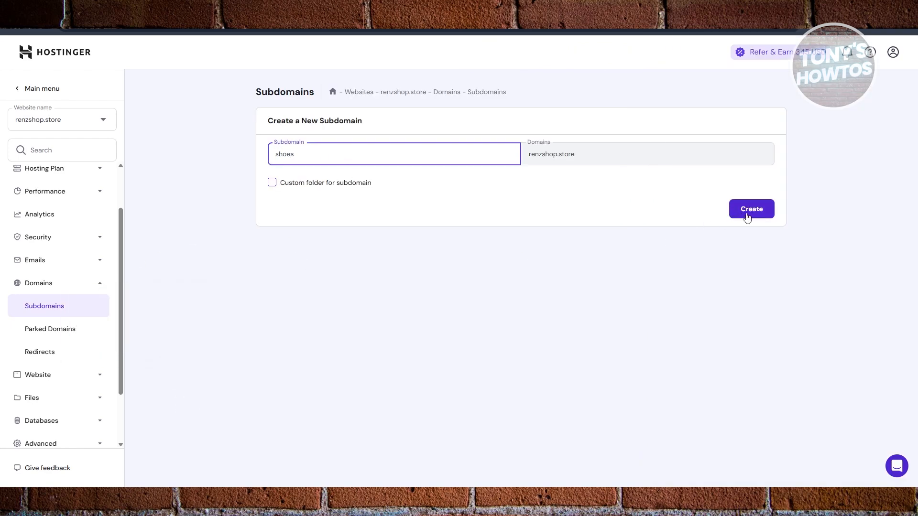
pyautogui.moveTo(347, 192)
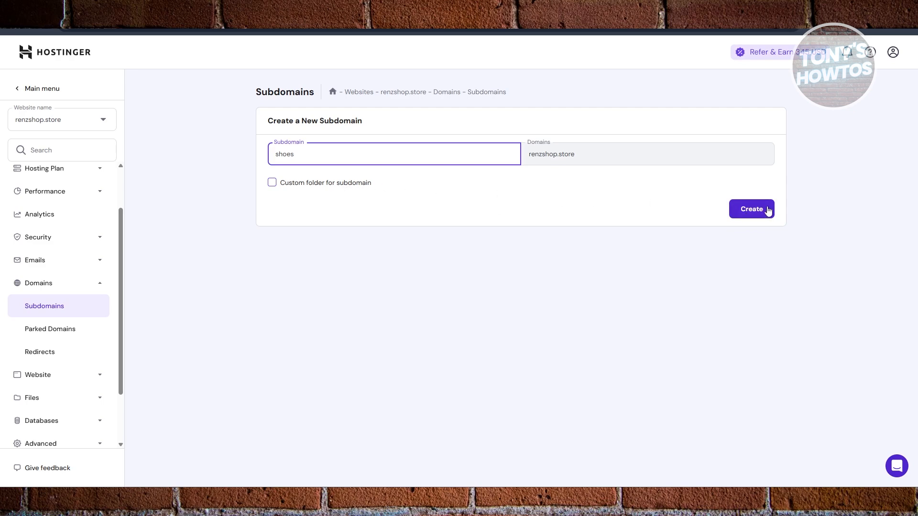
# Submit the 'shoes' subdomain, bringing up the nameserver warning.
pyautogui.click(751, 209)
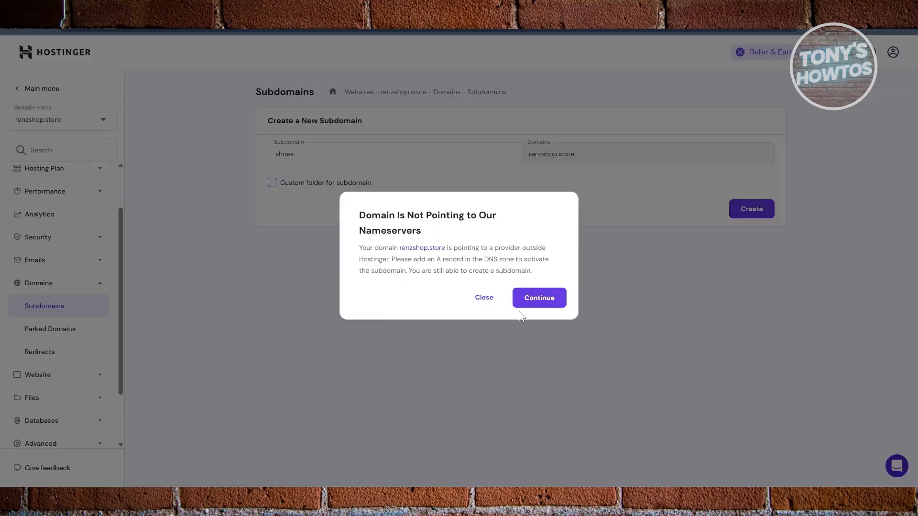
pyautogui.moveTo(426, 227)
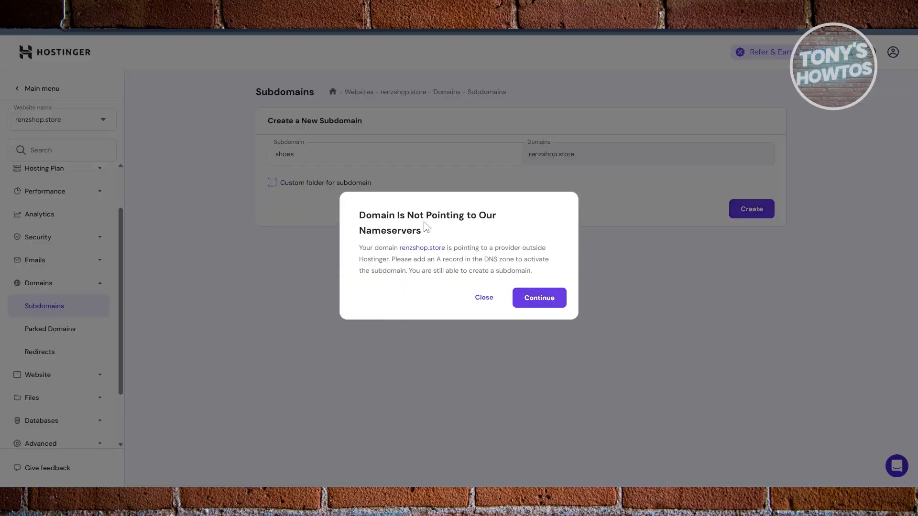
pyautogui.moveTo(393, 285)
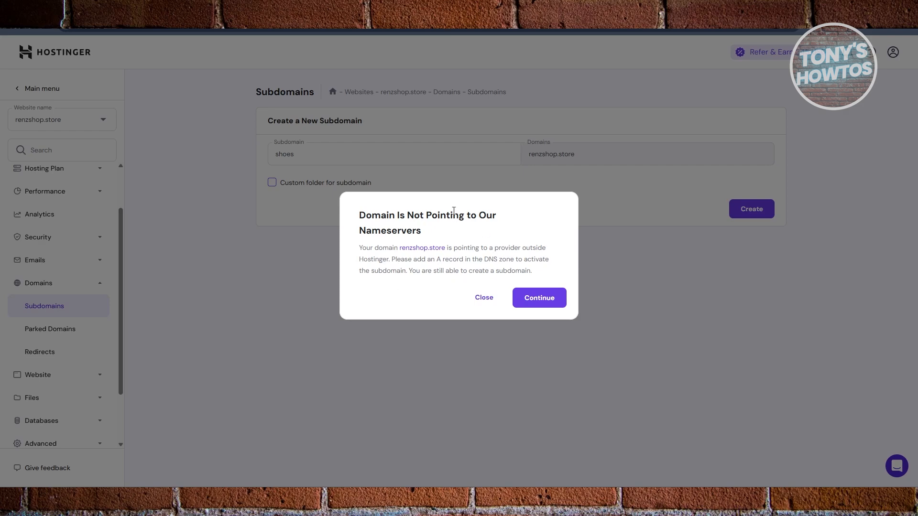
pyautogui.moveTo(436, 305)
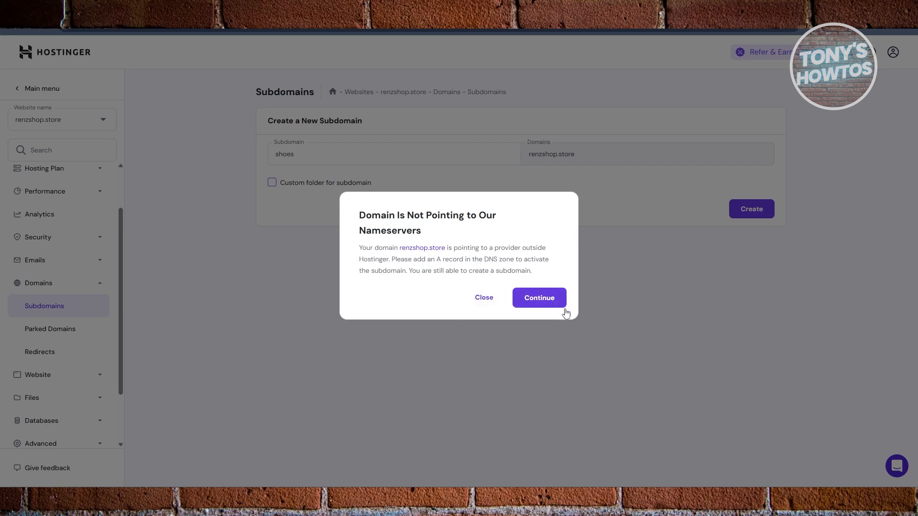
pyautogui.moveTo(538, 297)
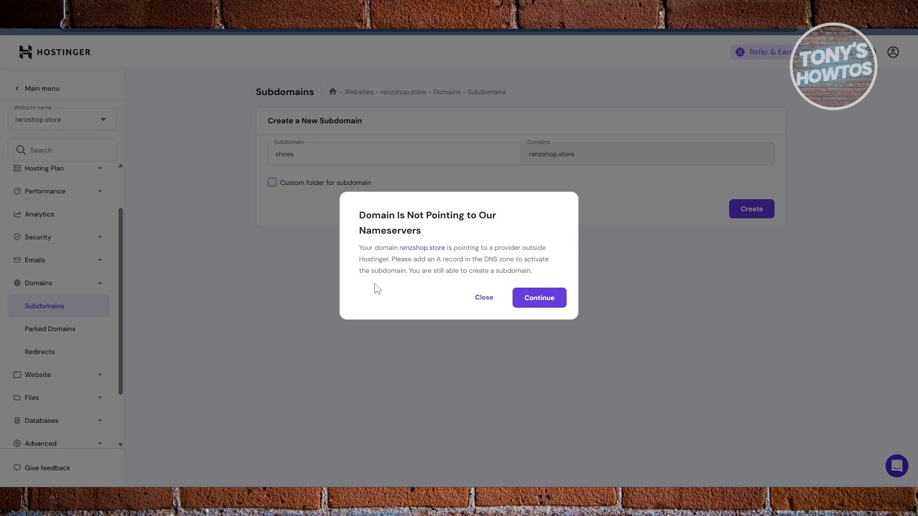
pyautogui.moveTo(432, 263)
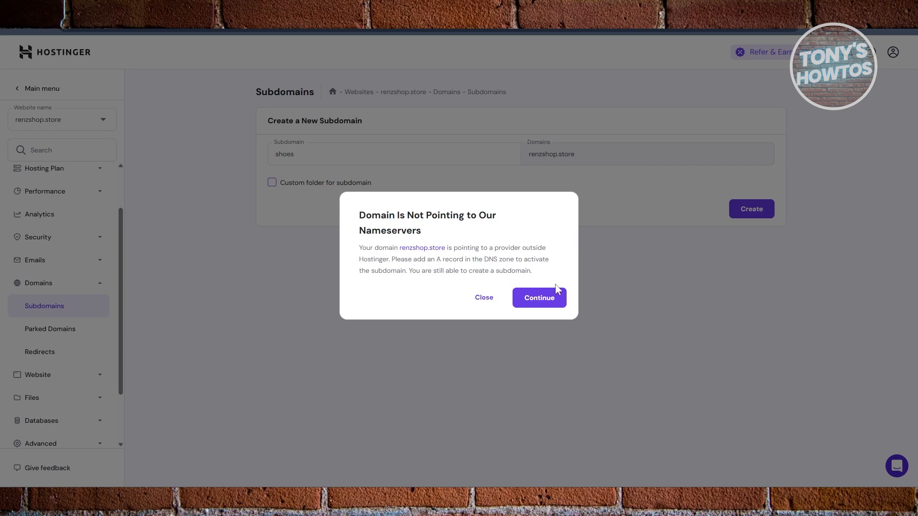
# Continue past the warning to create shoes.renzshop.store with directory public_html/shoes.
pyautogui.click(538, 297)
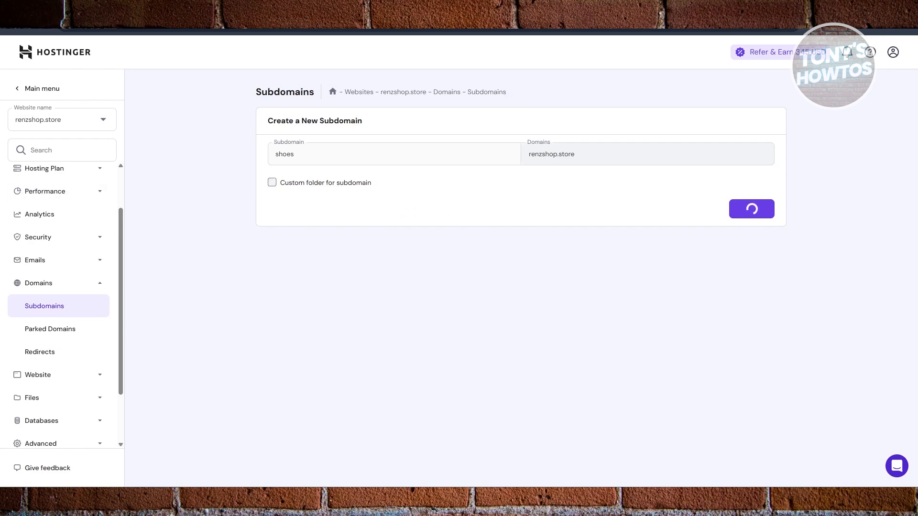
pyautogui.click(751, 208)
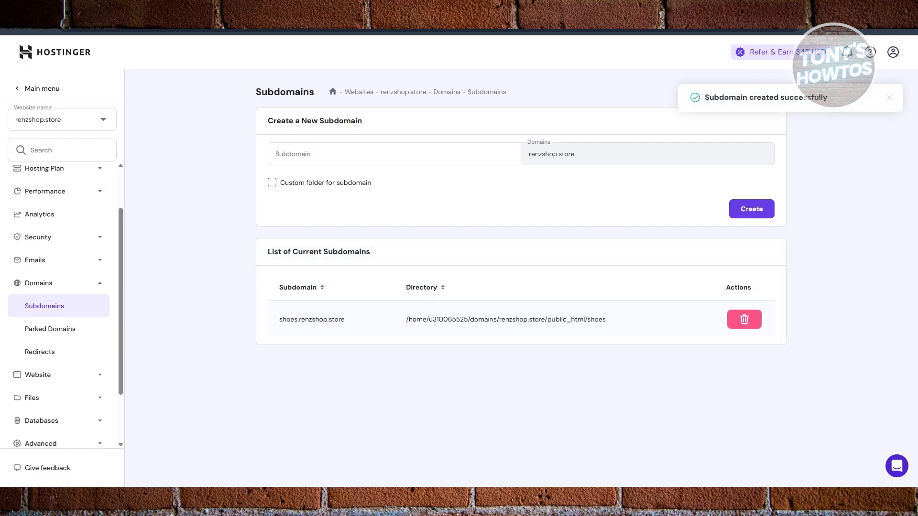